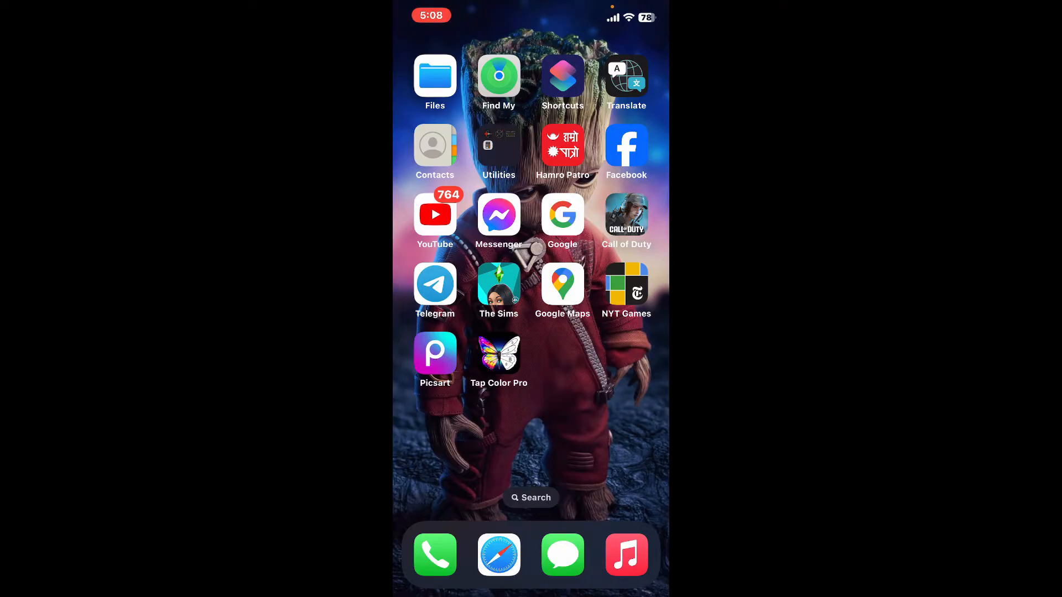
Launch Picsart, open the pink gradient in Draw and bring up the Select Shape options.
left_click(433, 352)
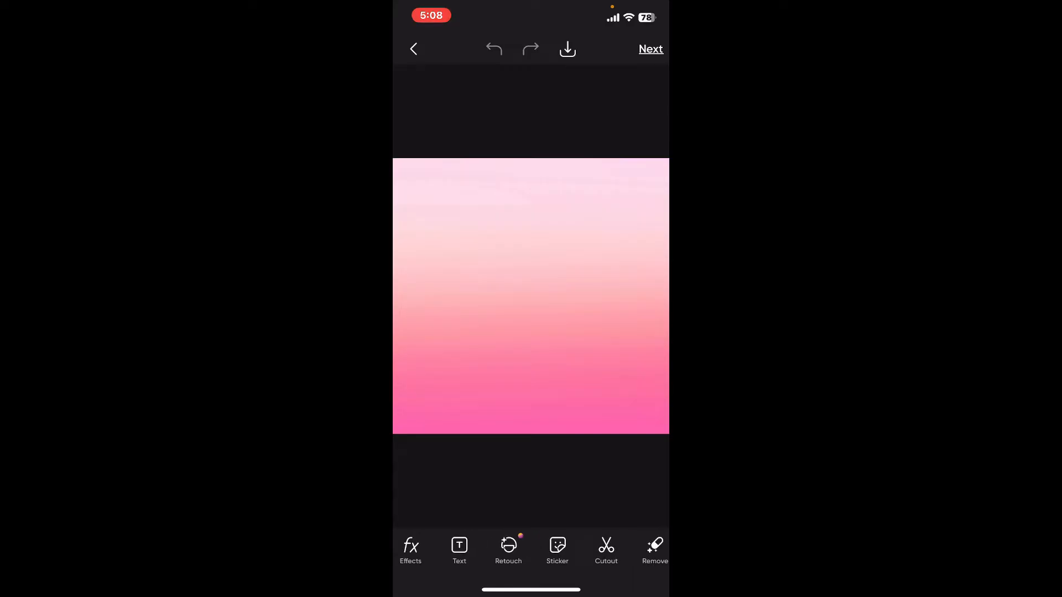
scroll("left", 3)
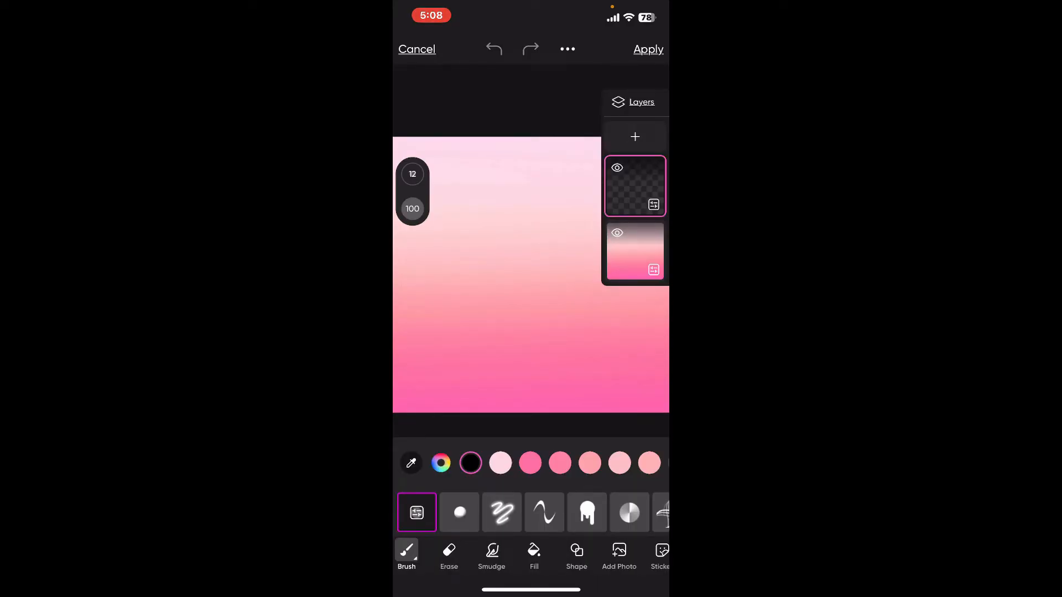
left_click(576, 555)
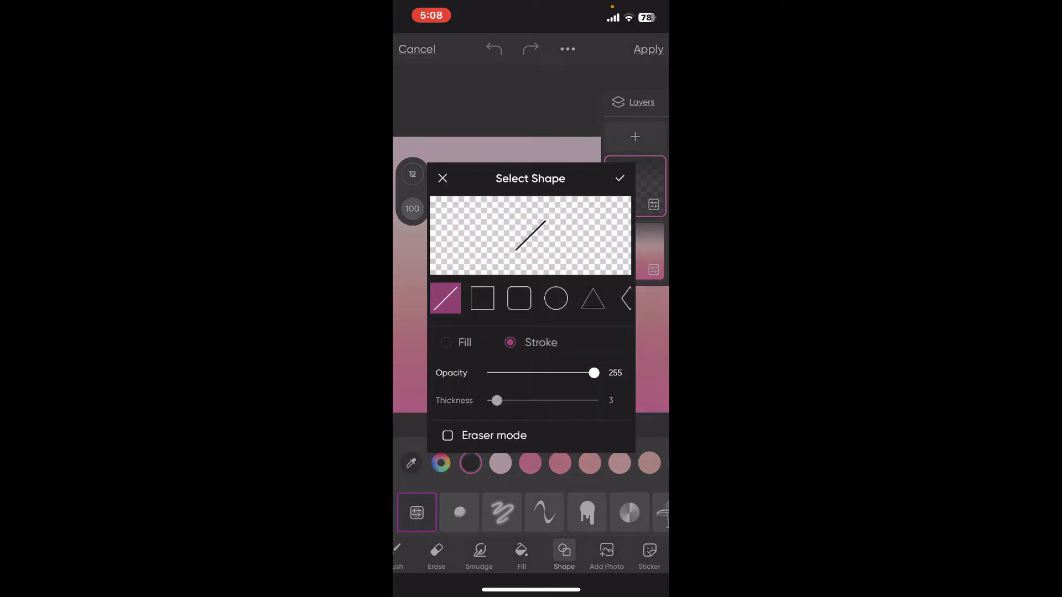
Choose the straight line shape over the rectangle outline and draw three vertical lines.
left_click(482, 299)
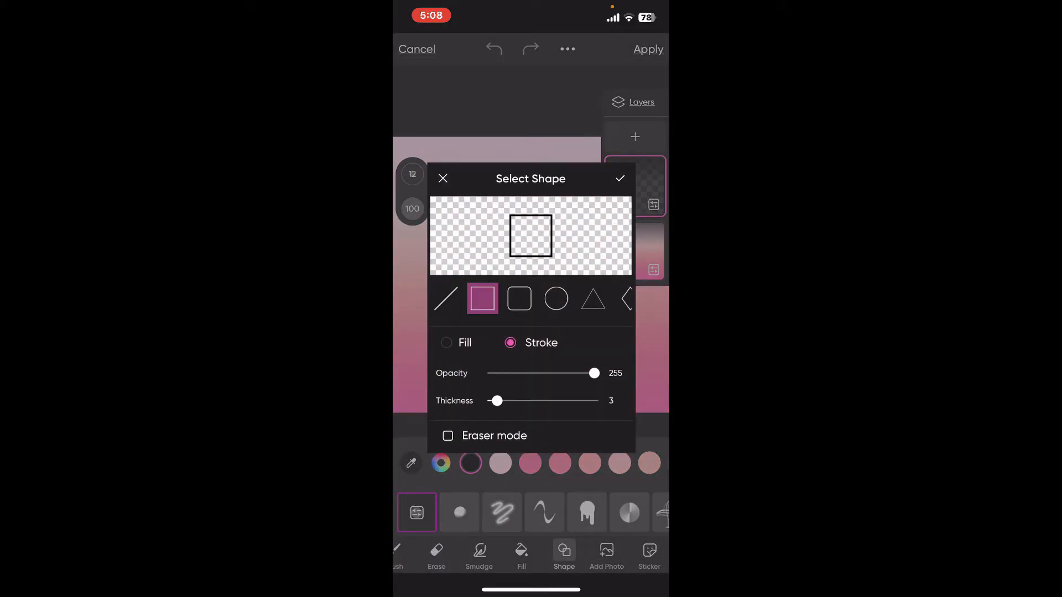
left_click(446, 298)
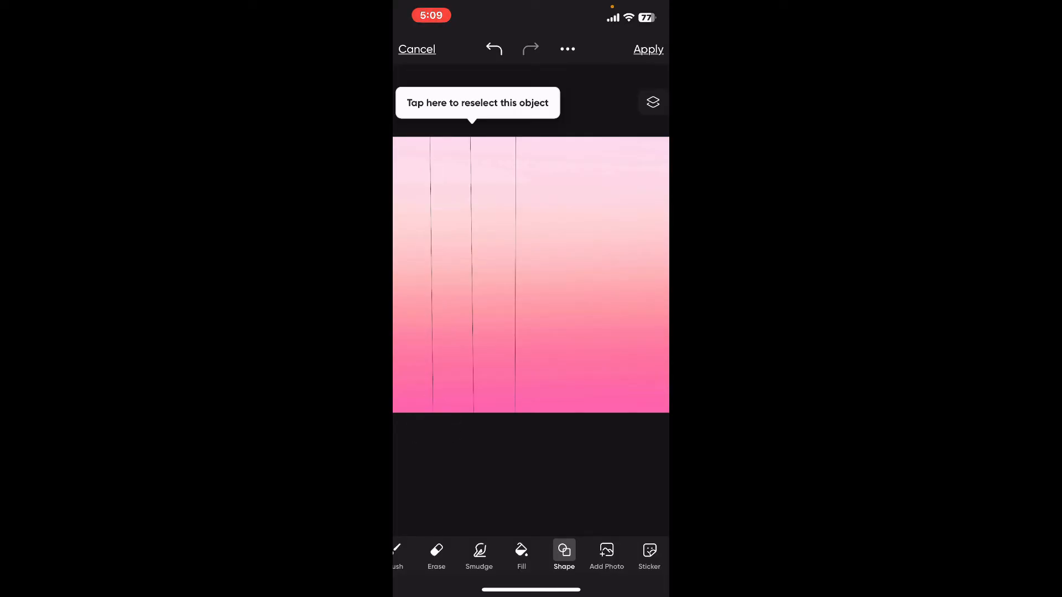
Extend the grid to five vertical lines crossed by two horizontal lines near the top.
left_click(563, 555)
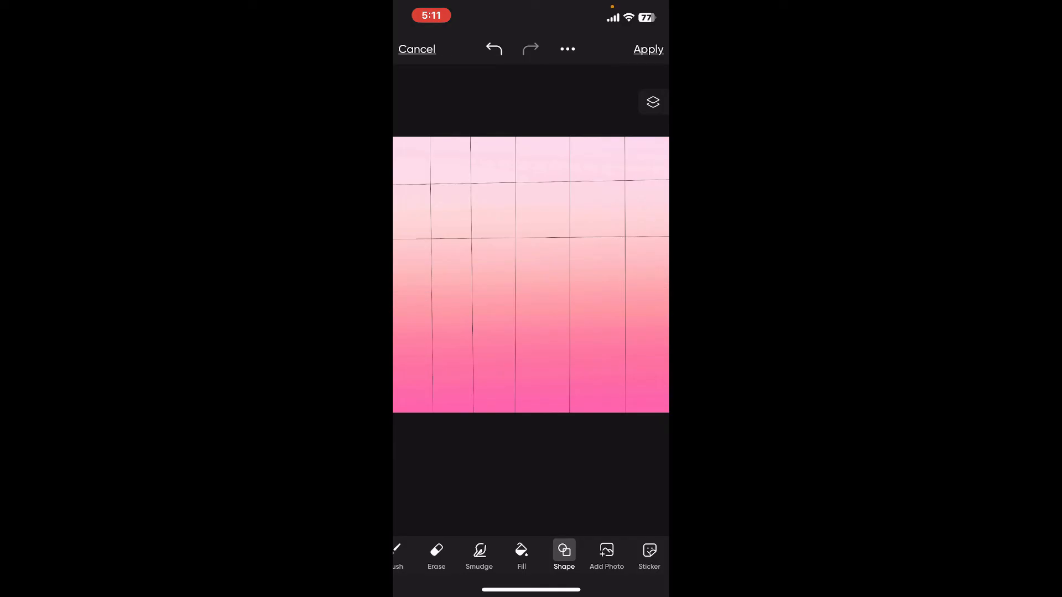
left_click(521, 554)
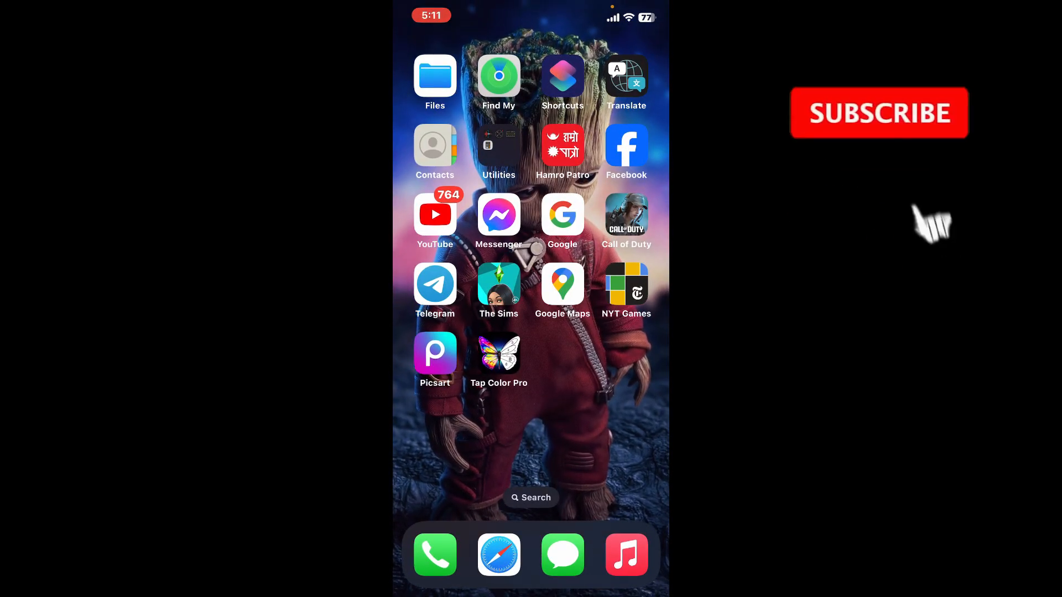
Leave Picsart and return to the iOS home screen.
left_click(879, 113)
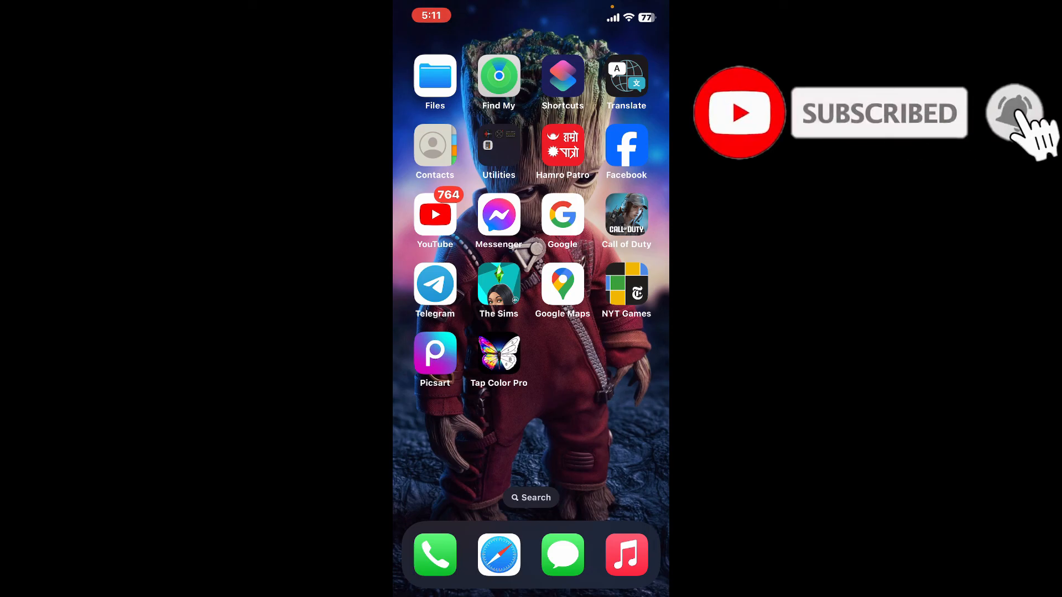